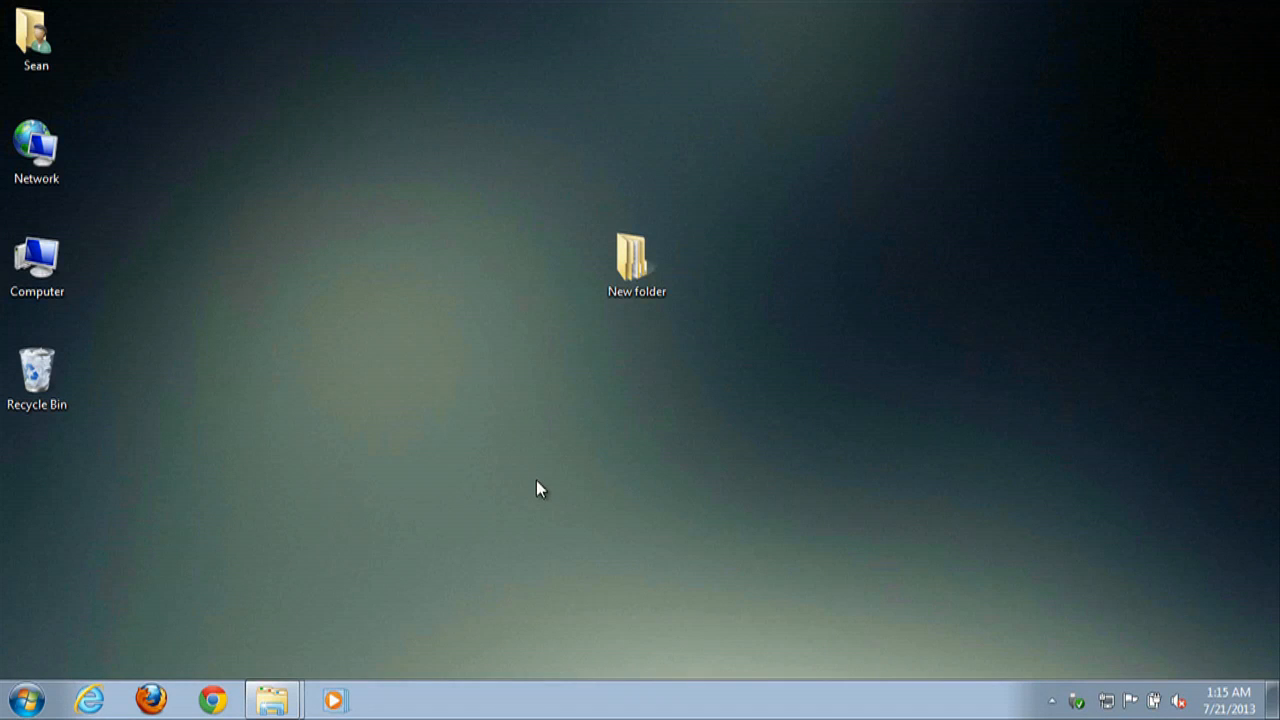
mouse_move(375, 430)
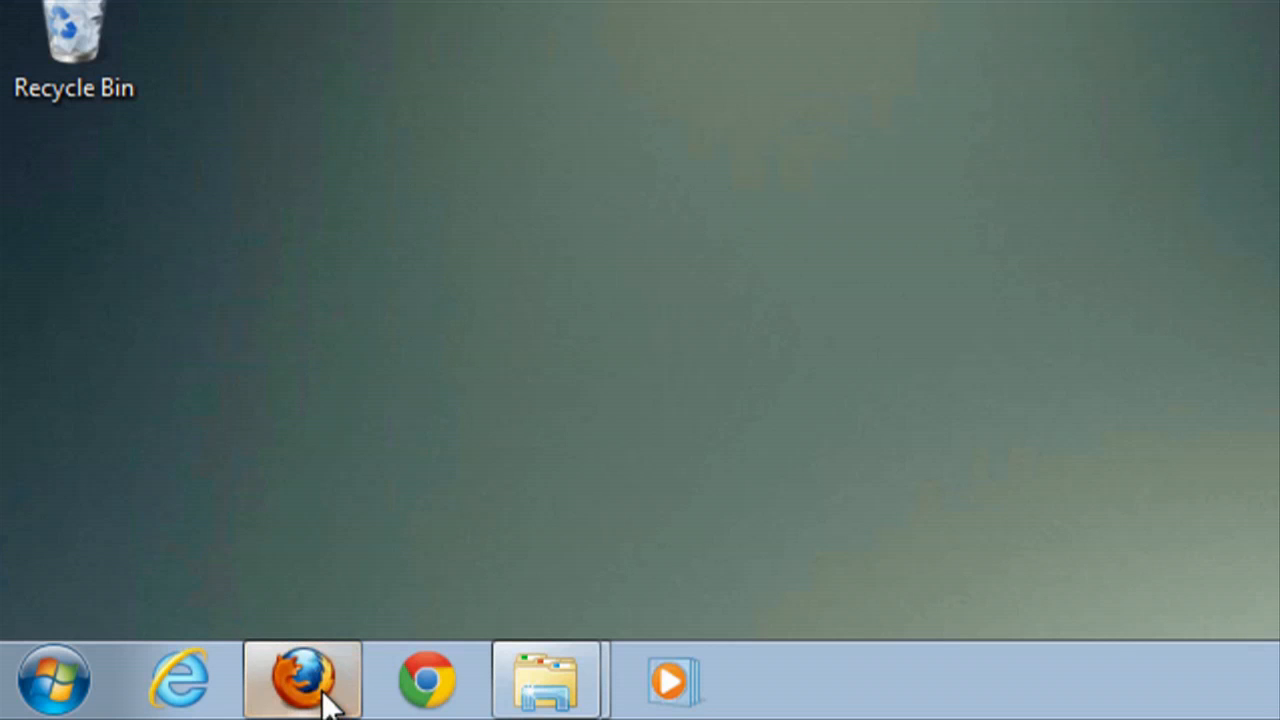
Step: Launch Firefox from the taskbar and open its orange main menu
click(302, 679)
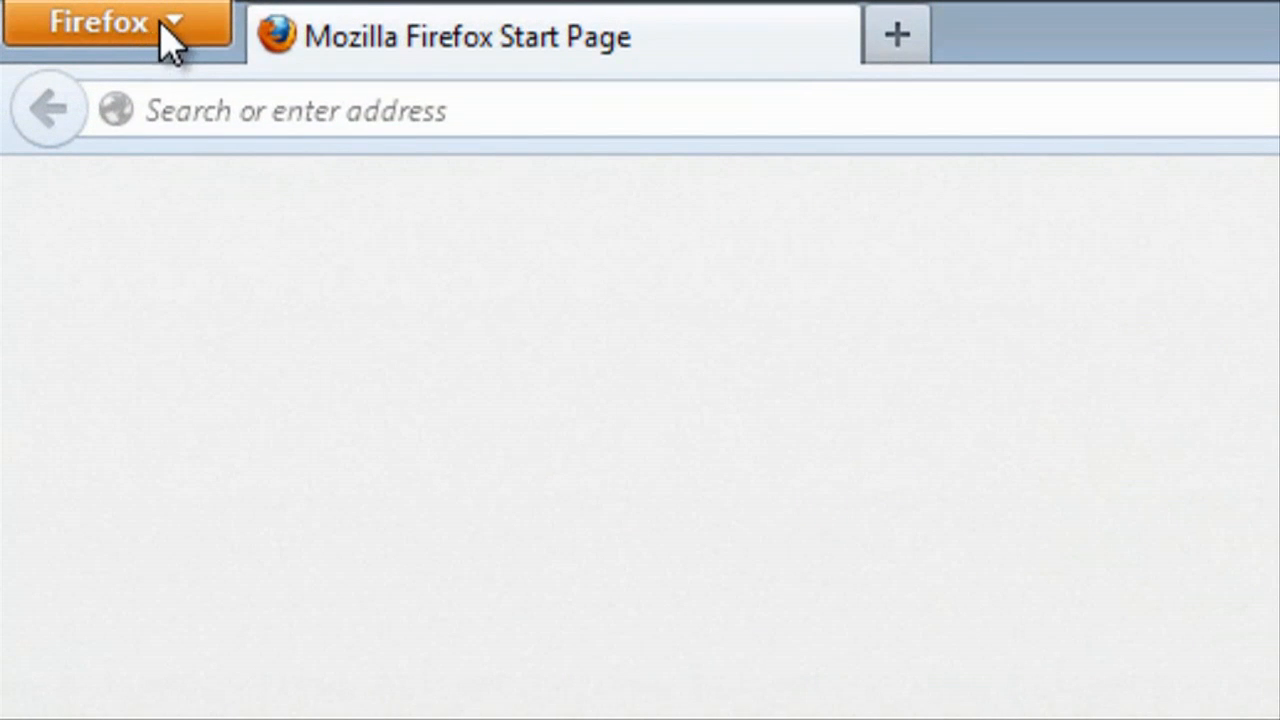
click(100, 22)
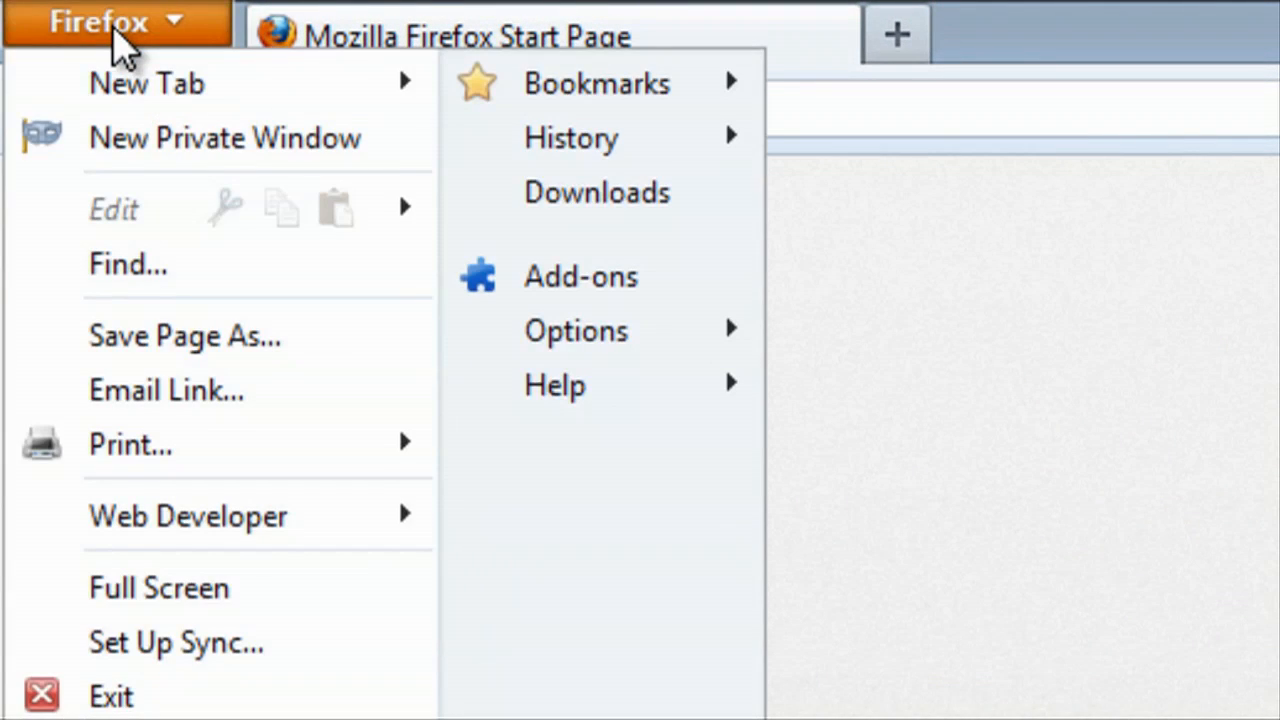
mouse_move(140, 180)
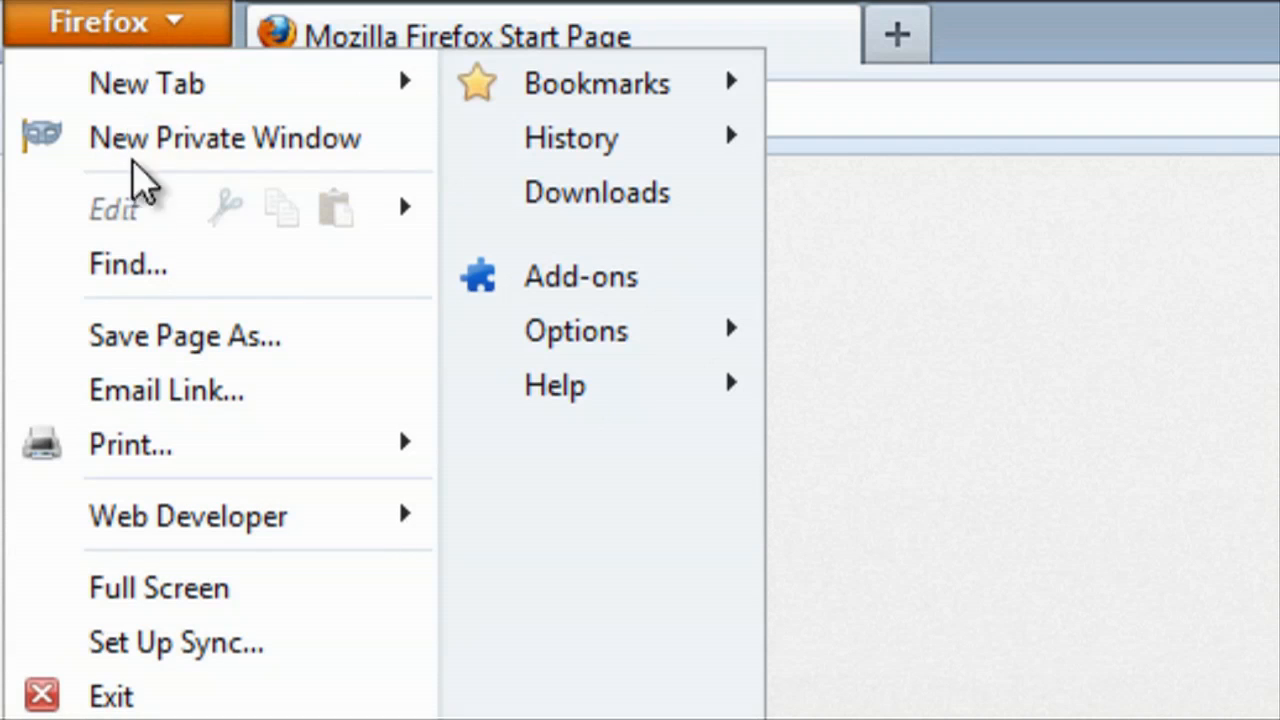
mouse_move(200, 610)
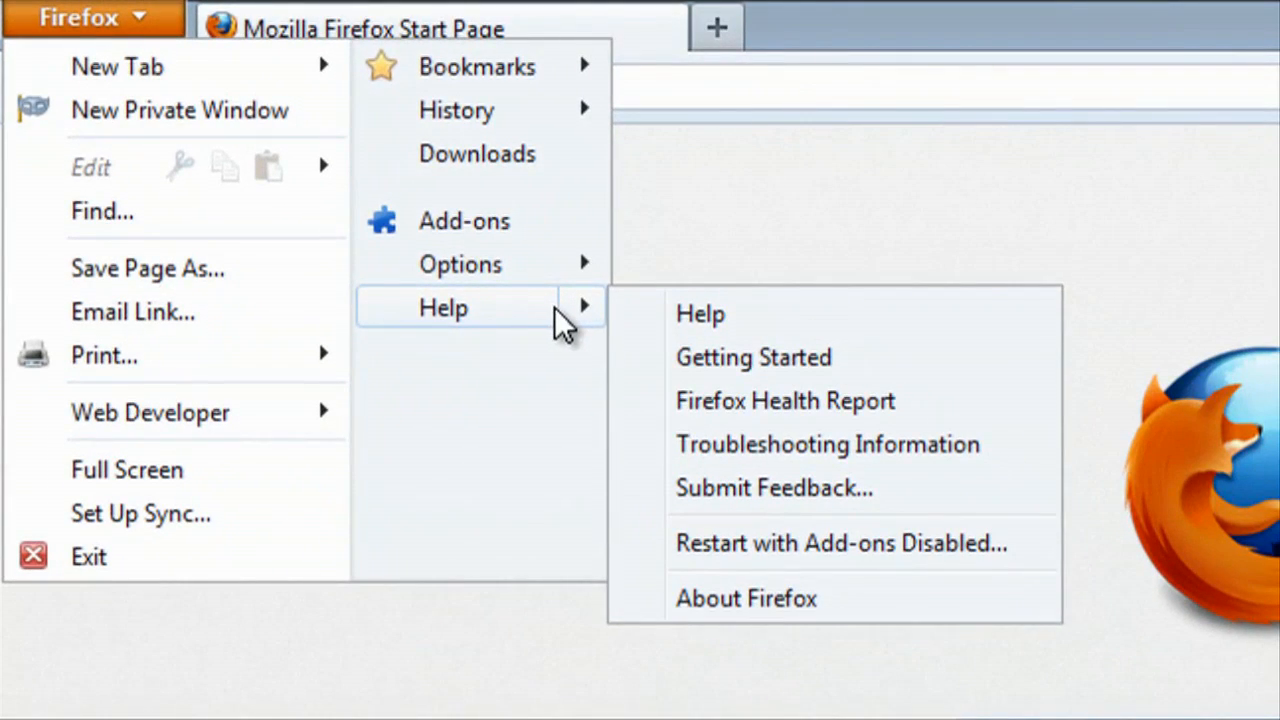
mouse_move(785, 444)
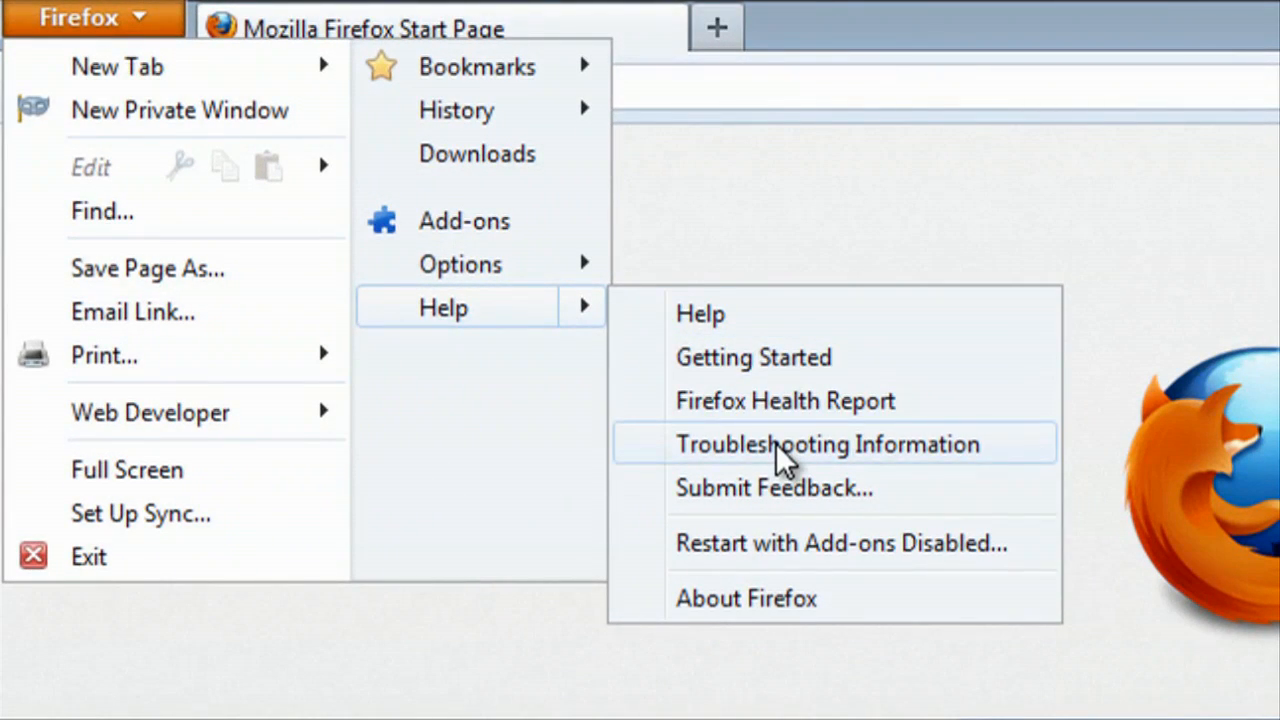
Step: Open Help > Troubleshooting Information and show the profile folder in Windows Explorer
click(828, 444)
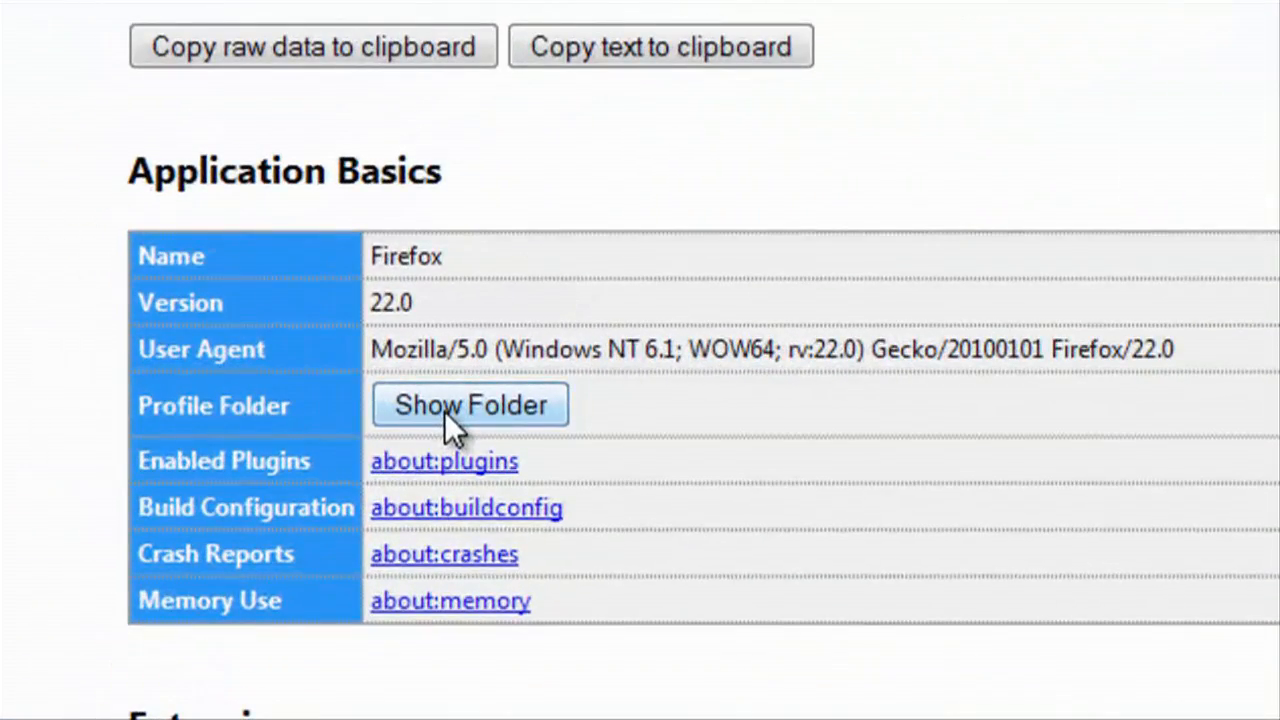
click(469, 405)
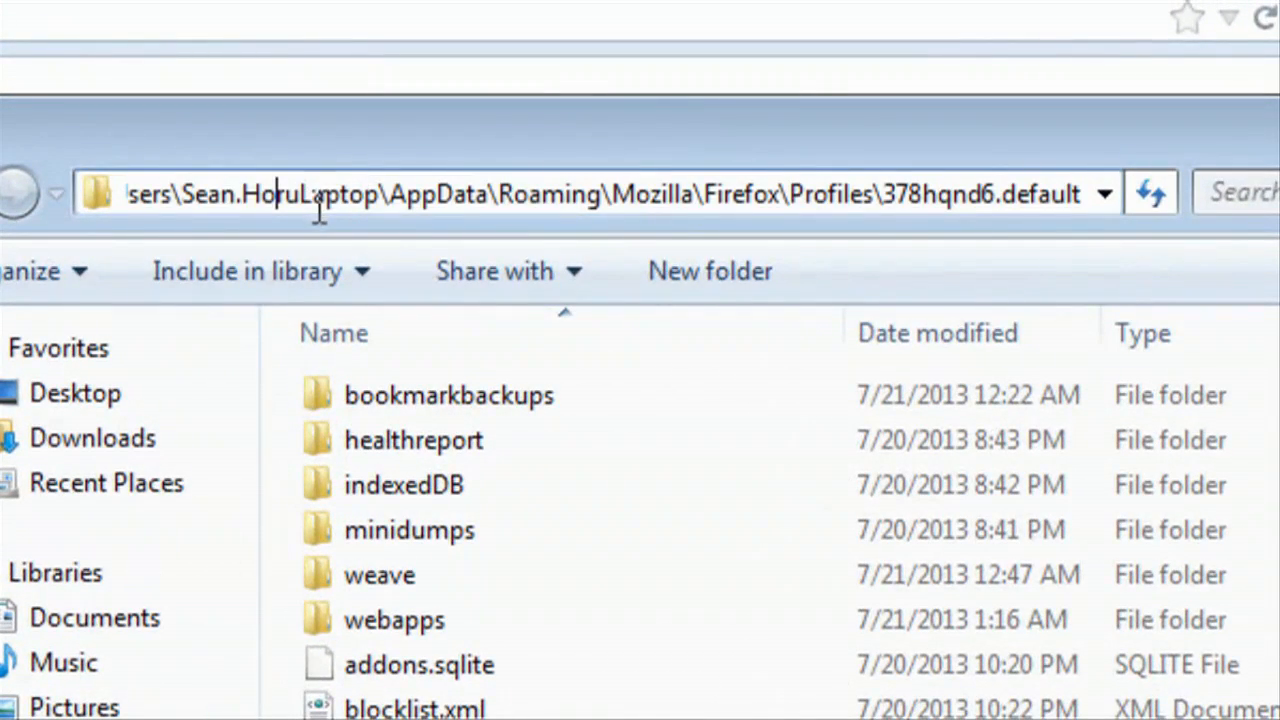
click(600, 193)
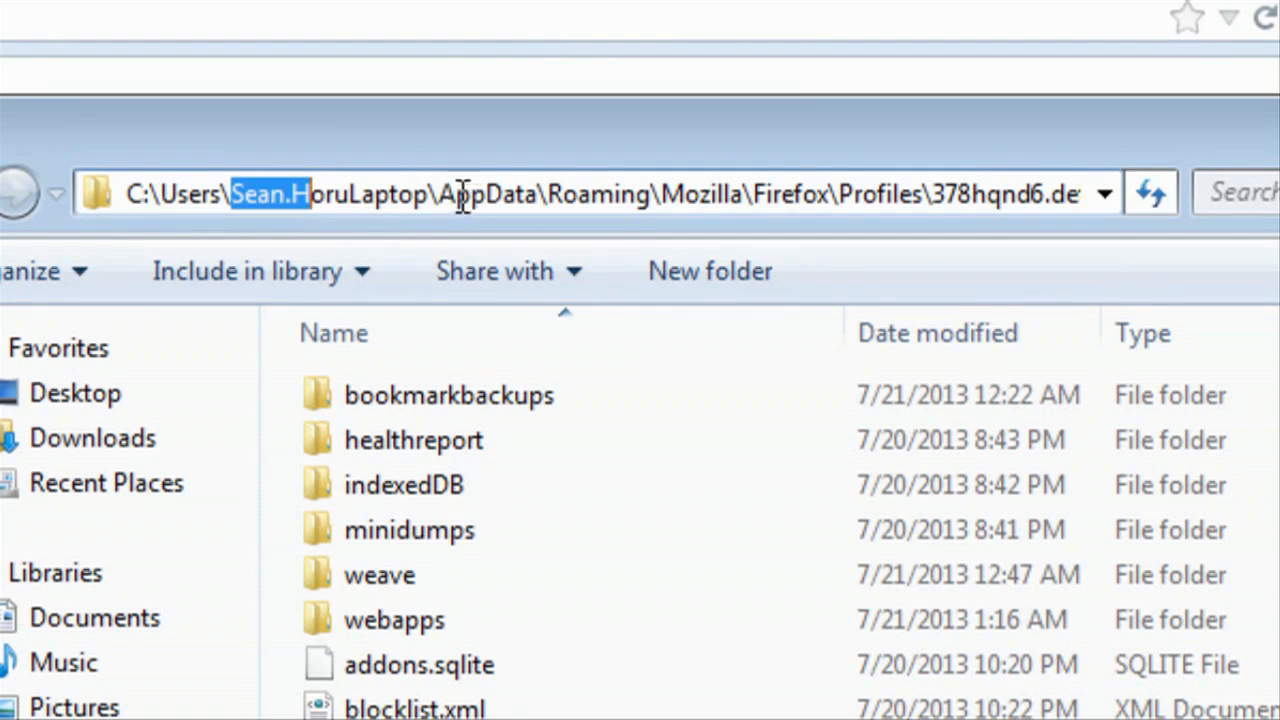
mouse_move(590, 194)
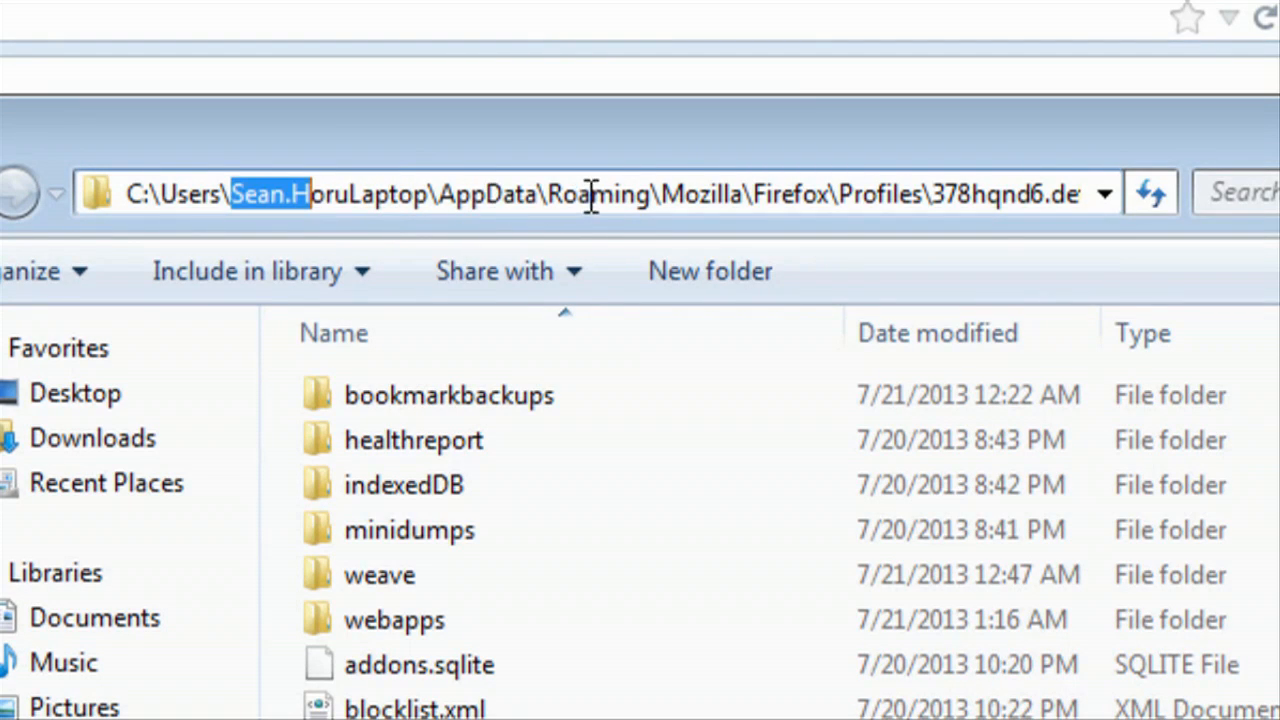
mouse_move(808, 190)
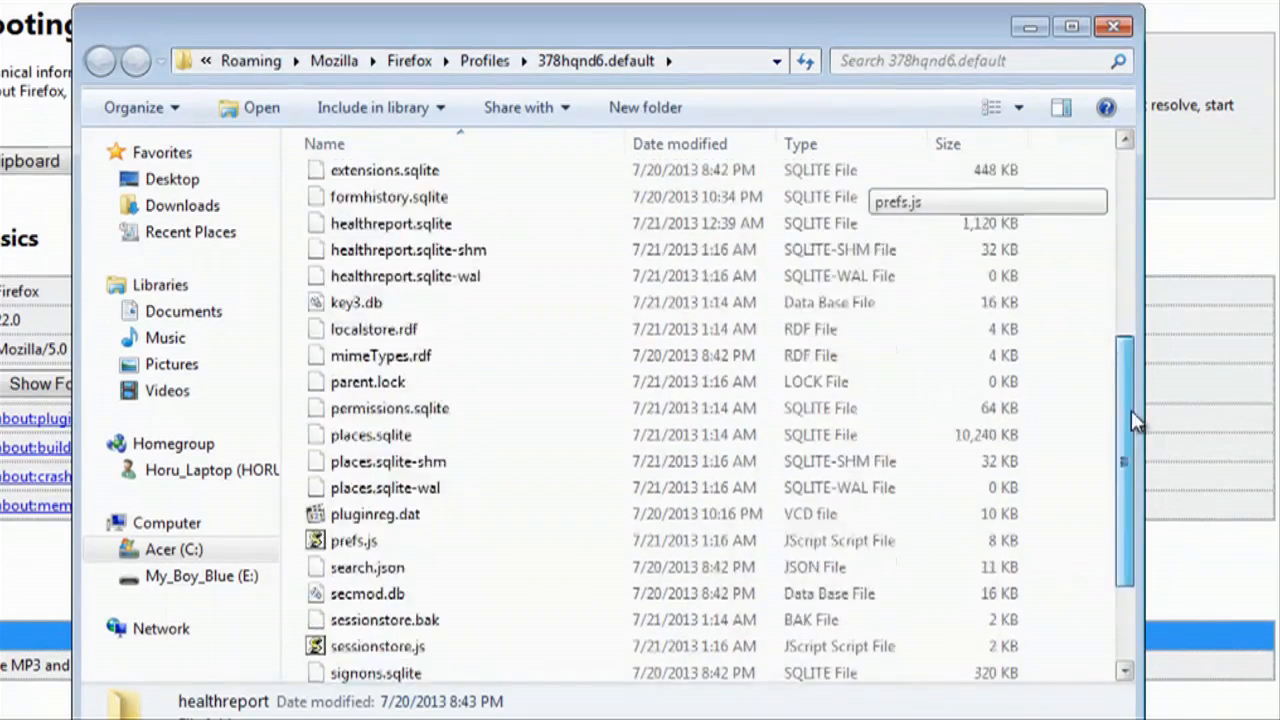
scroll(up, 3)
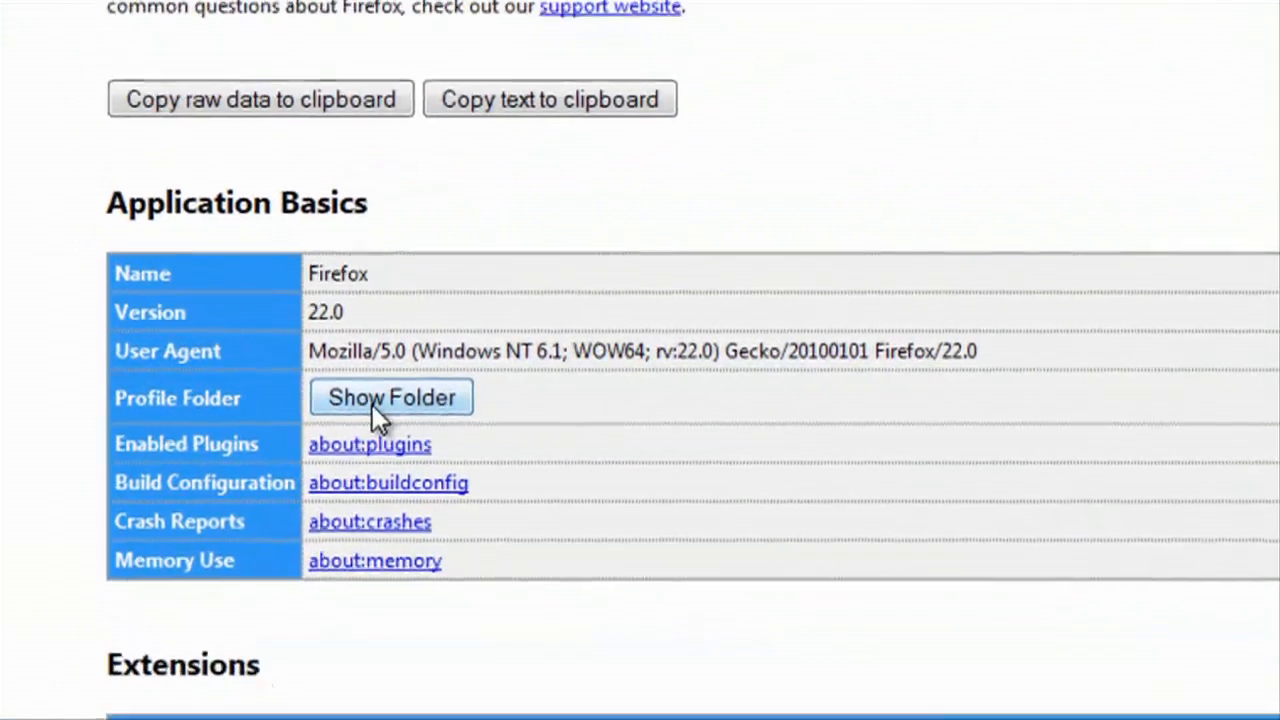
click(391, 397)
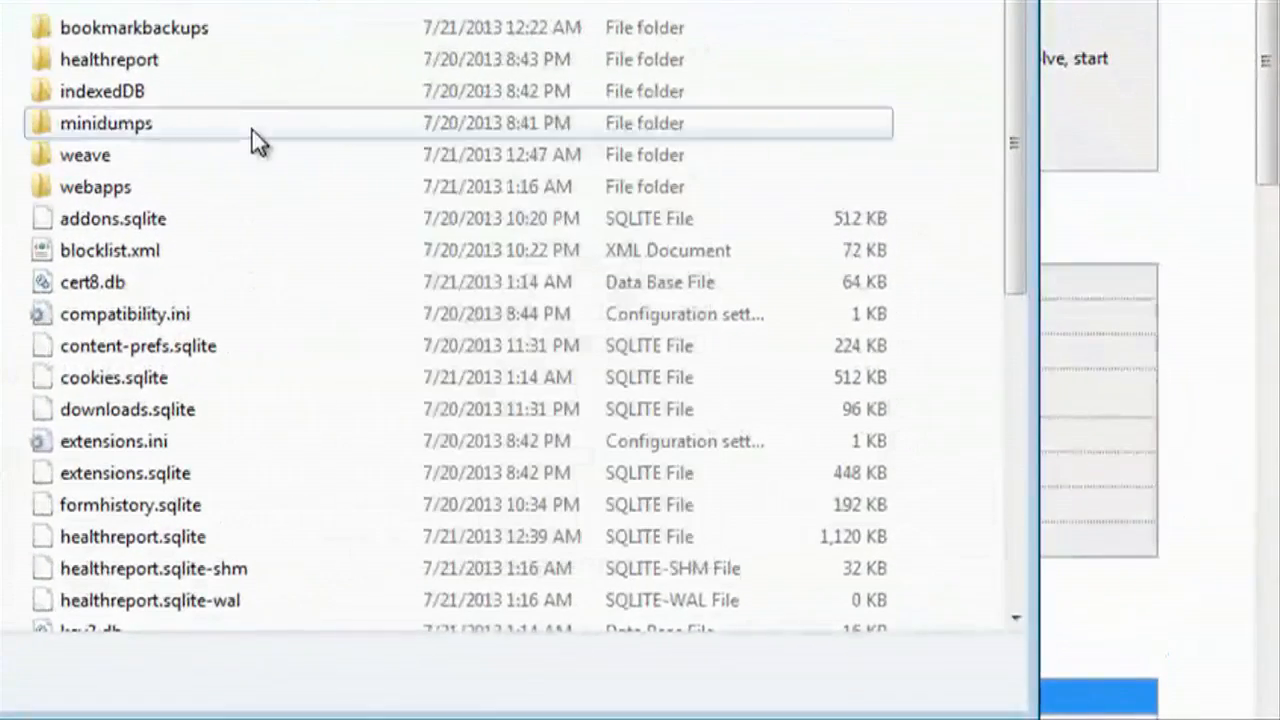
click(1062, 20)
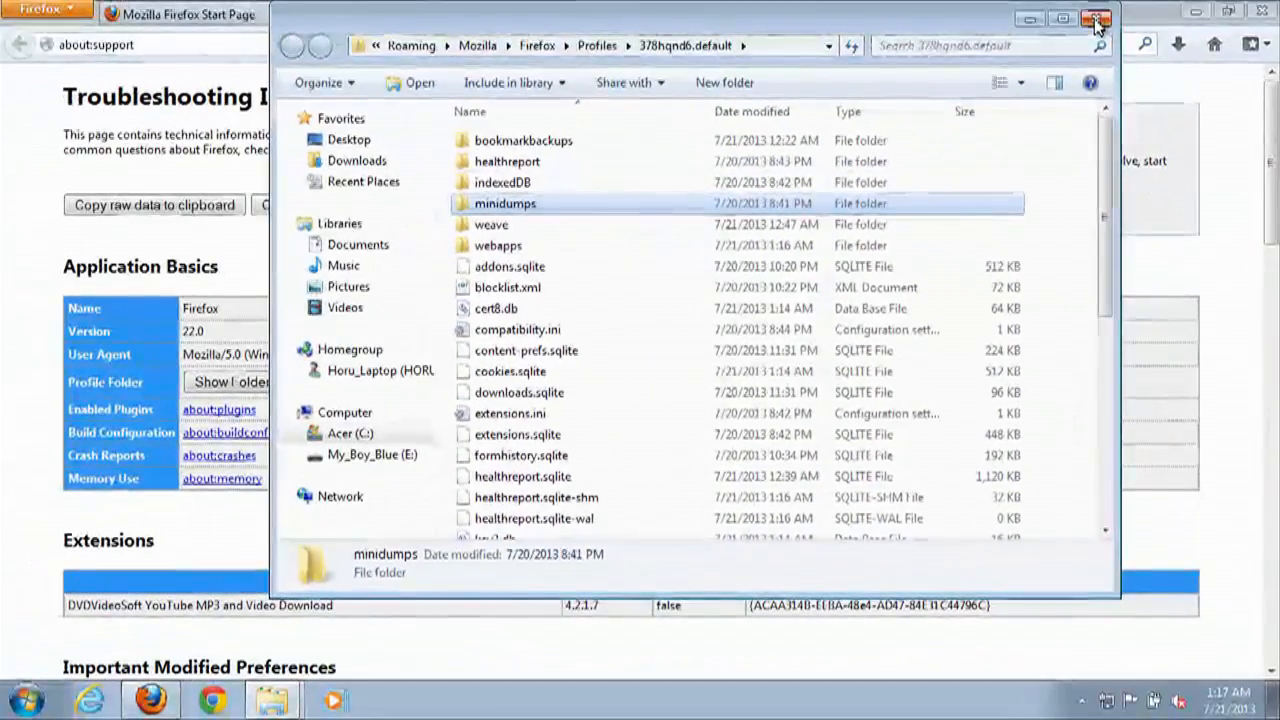
Step: Close the Explorer profile folder window, then quit Firefox with its 2 tabs open
click(1096, 19)
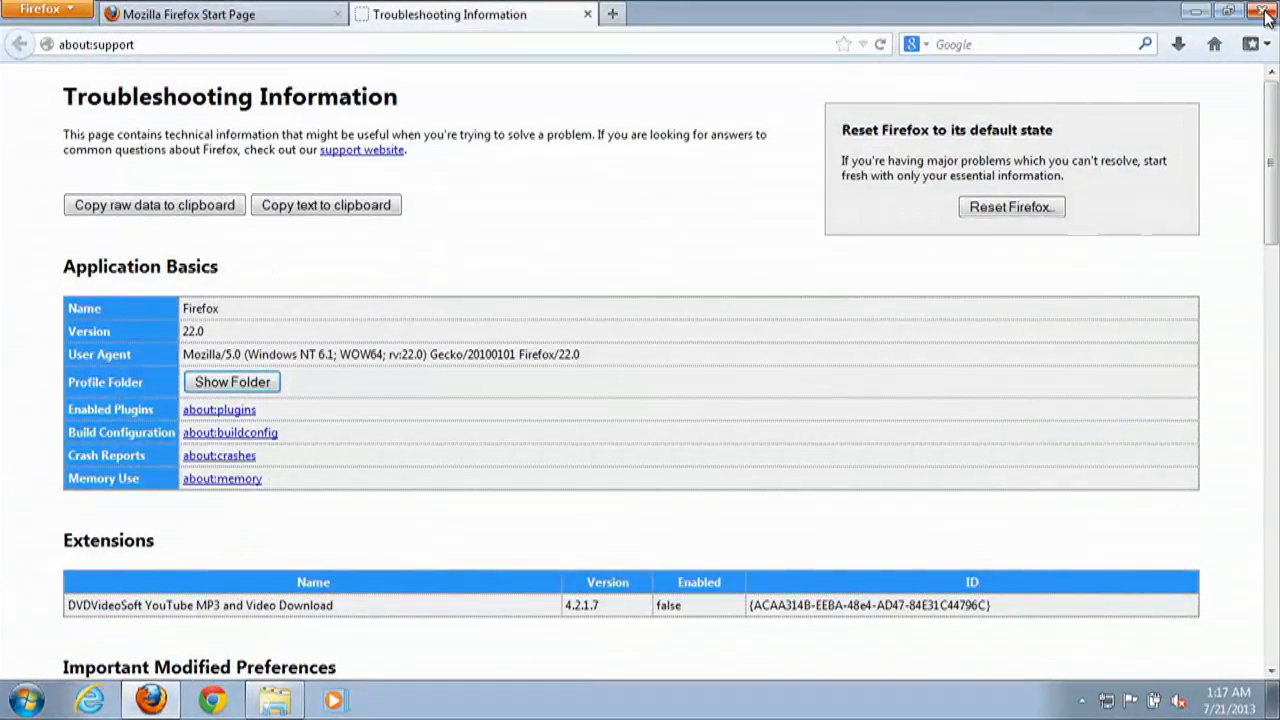
click(1266, 11)
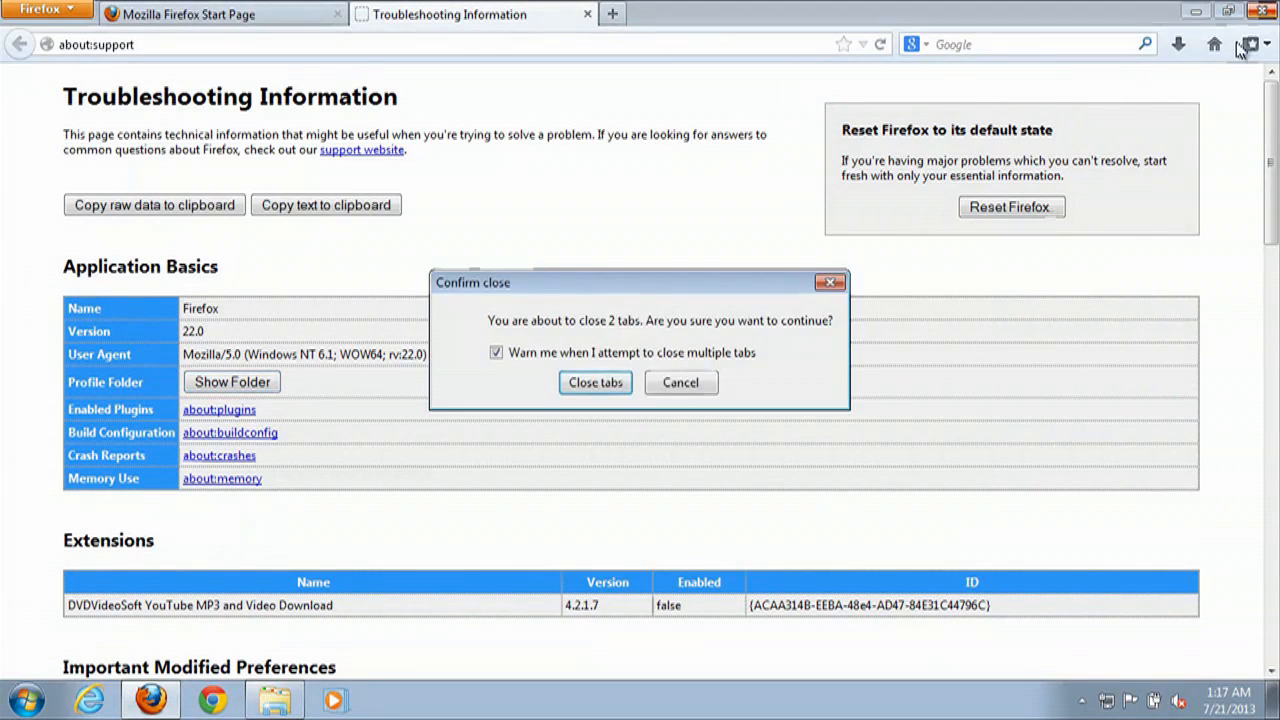